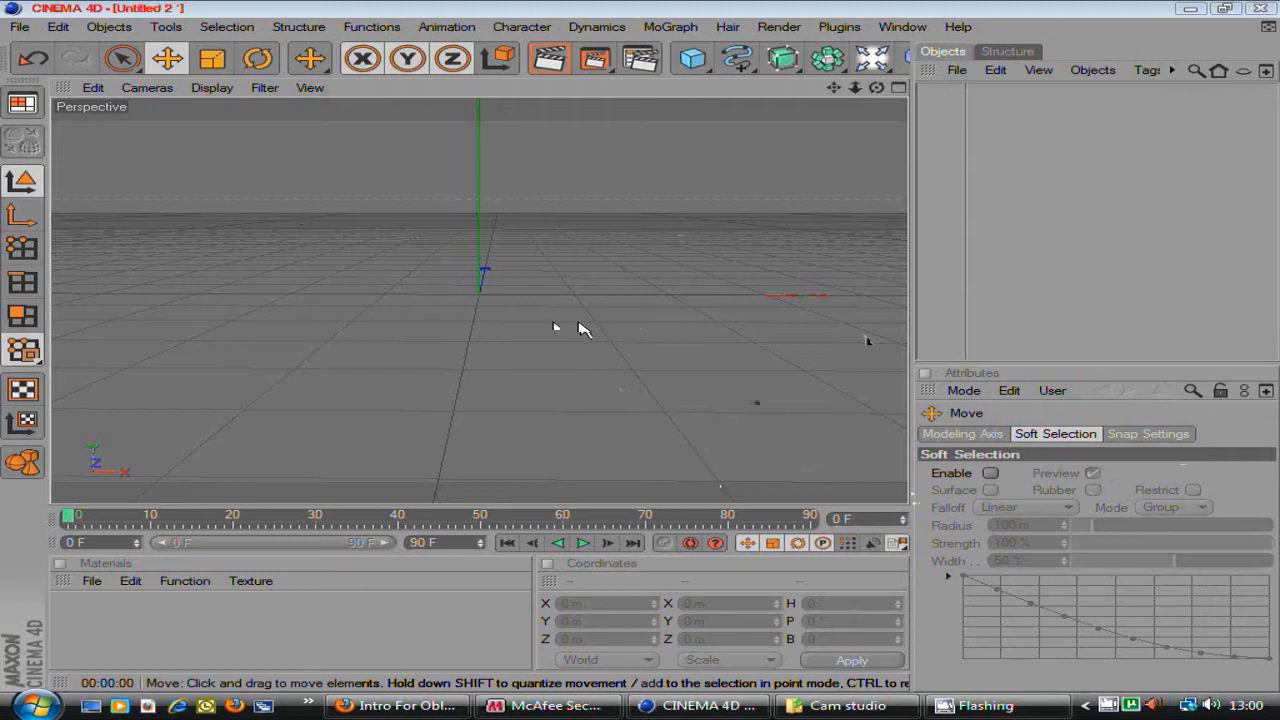
Switch from CINEMA 4D to the browser showing the intro video on YouTube.
left_click(396, 704)
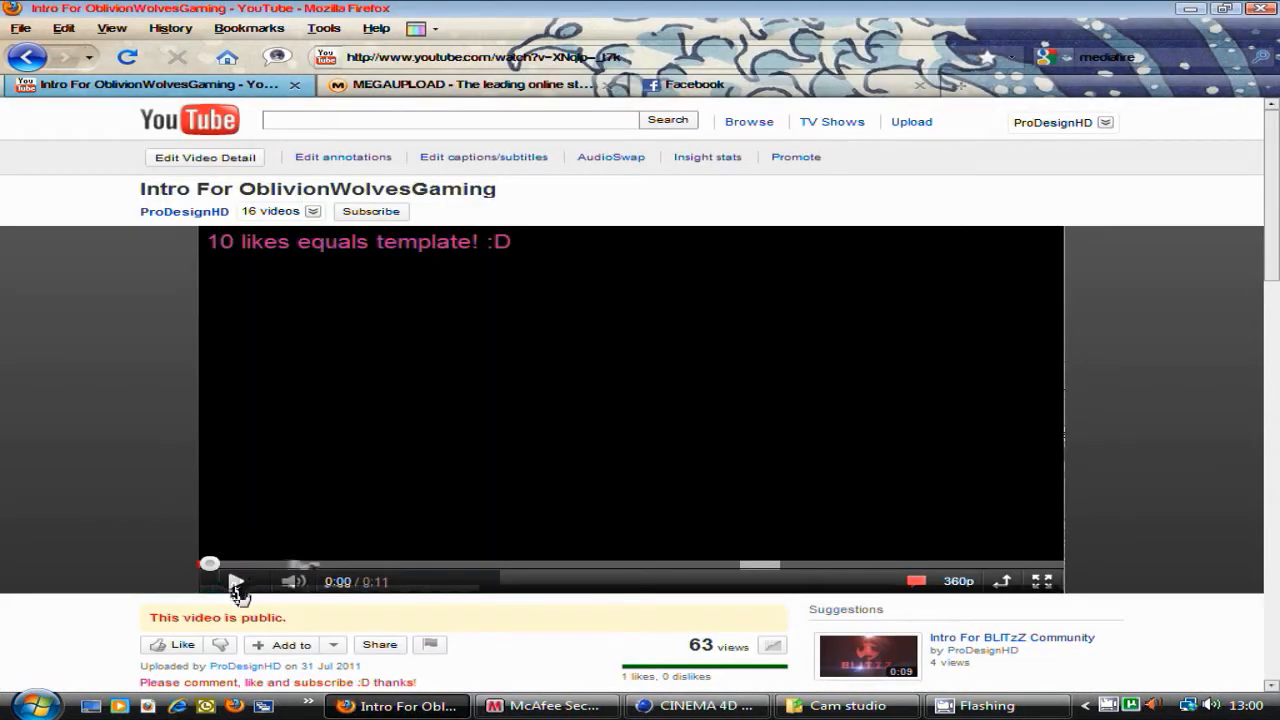
Play the OblivionWolvesGaming intro for reference, then return to the CINEMA 4D scene.
left_click(232, 582)
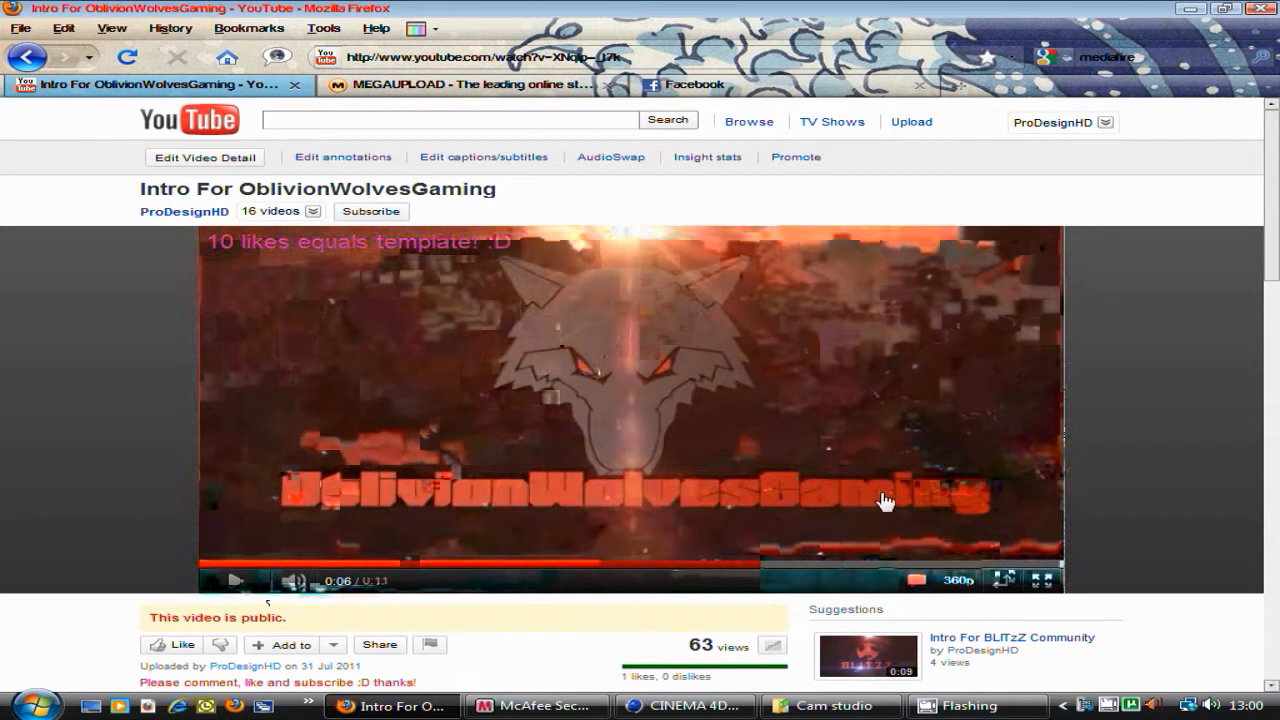
left_click(494, 562)
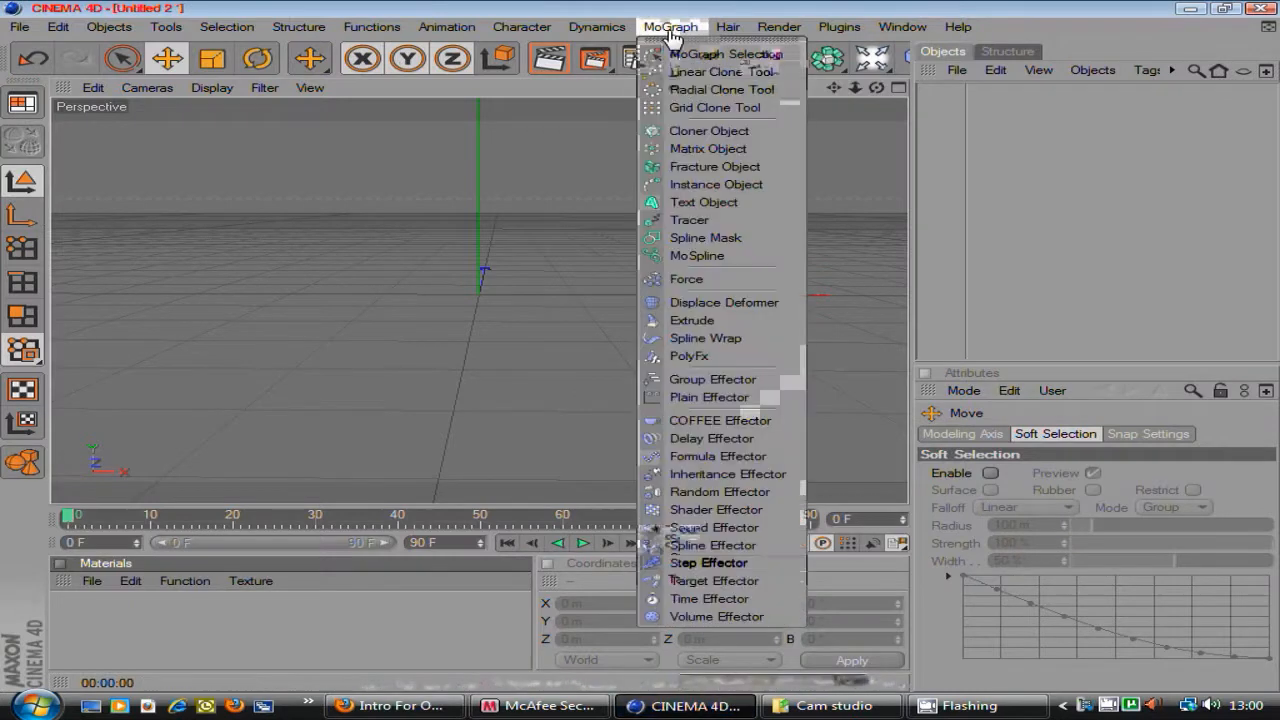
Add a MoGraph Text Object and set its text to 'HD'.
left_click(704, 202)
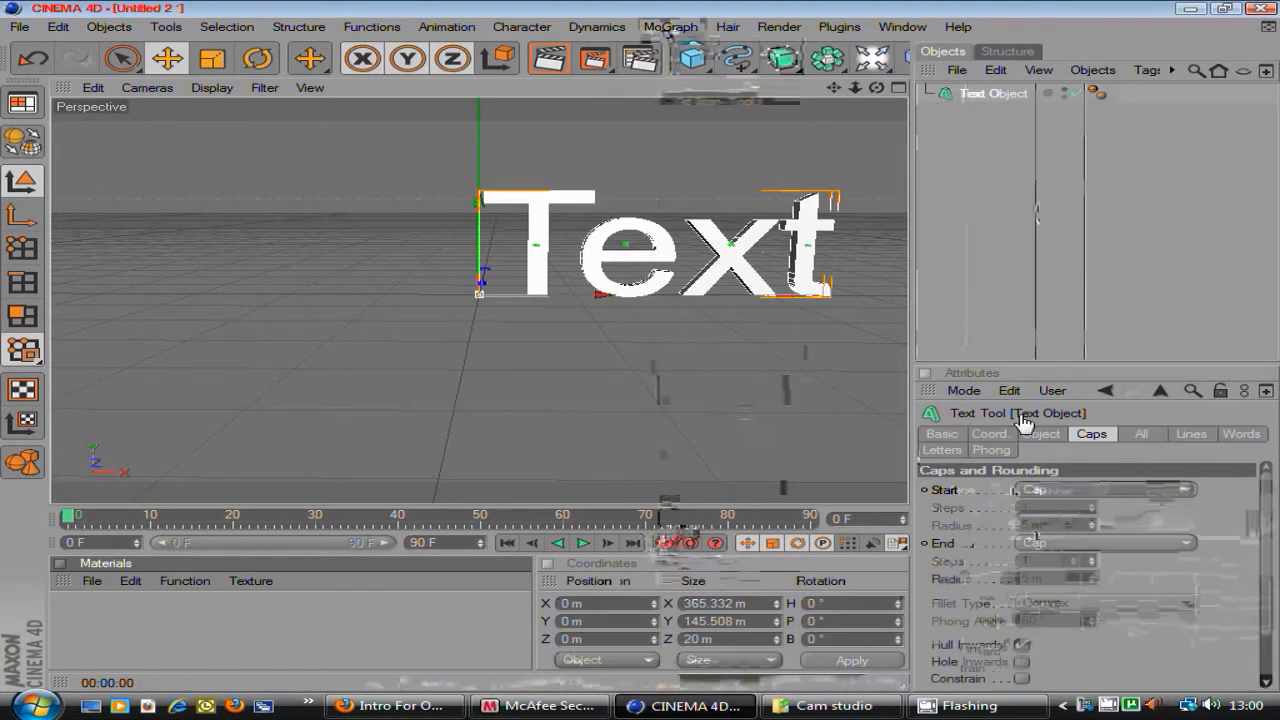
left_click(1040, 432)
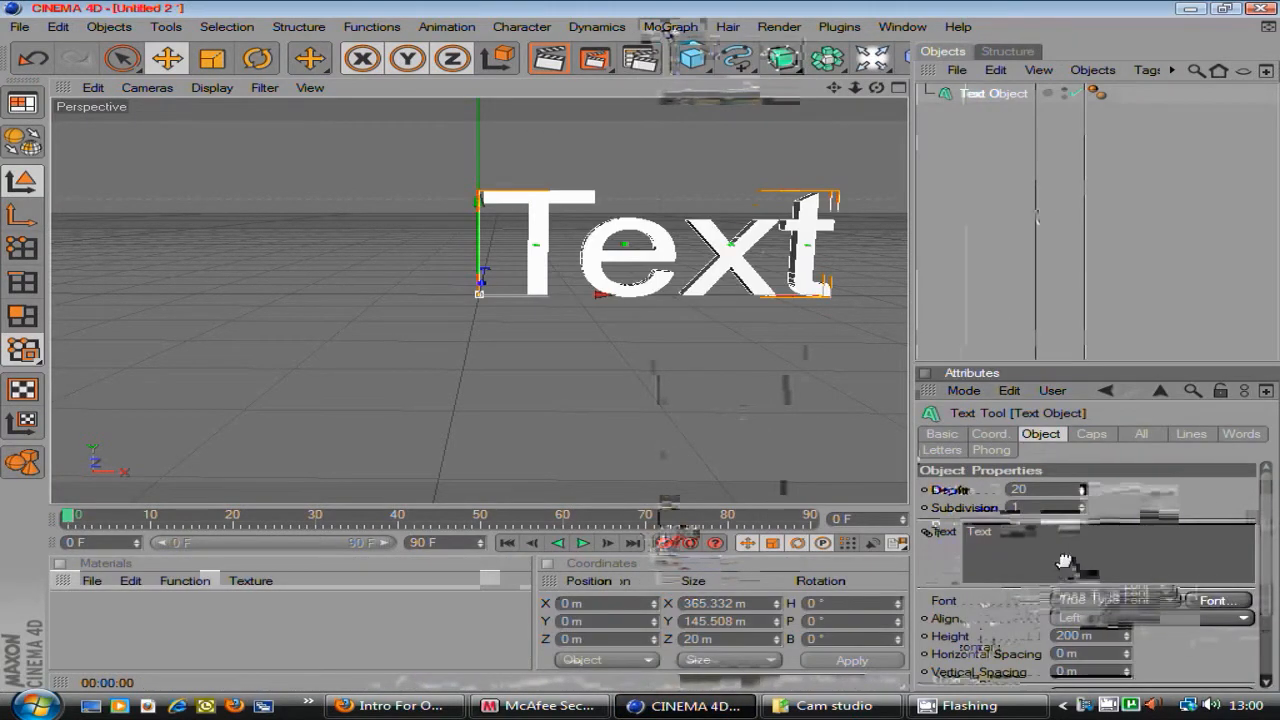
type("HD")
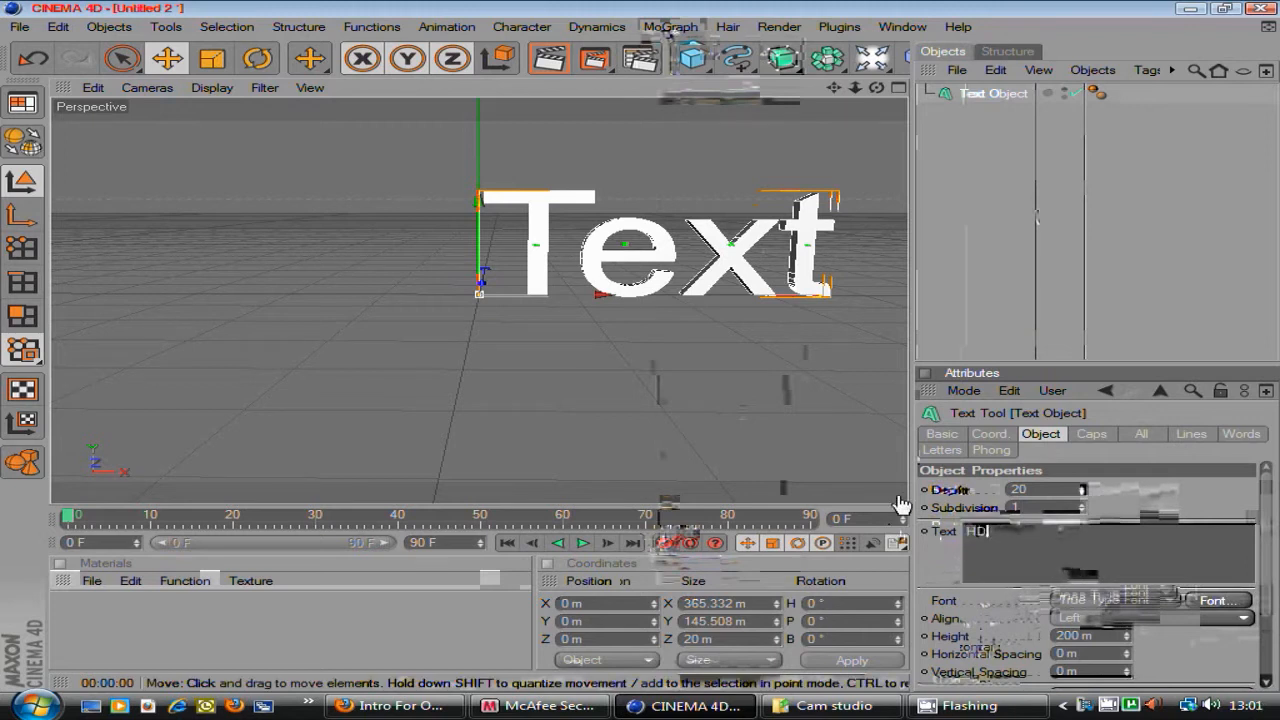
type("HD")
left_click(1046, 488)
type("50")
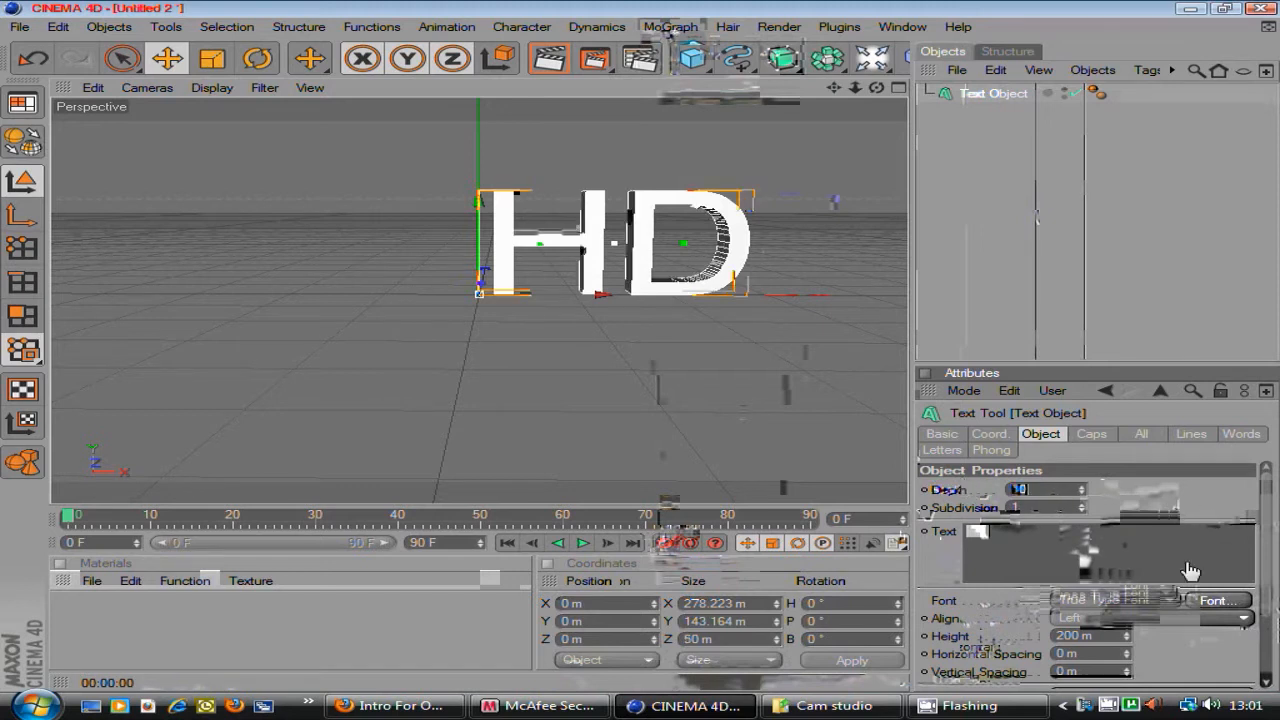
Switch the HD text to a bold condensed font.
left_click(1216, 600)
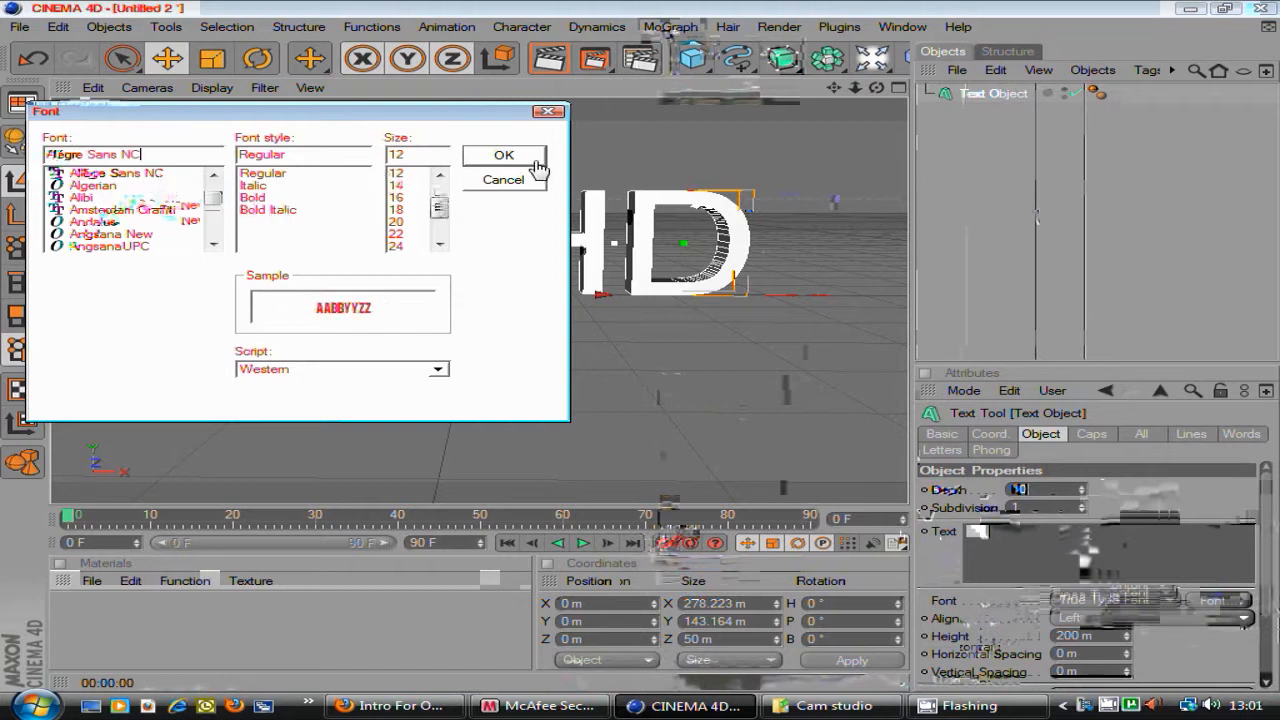
left_click(504, 156)
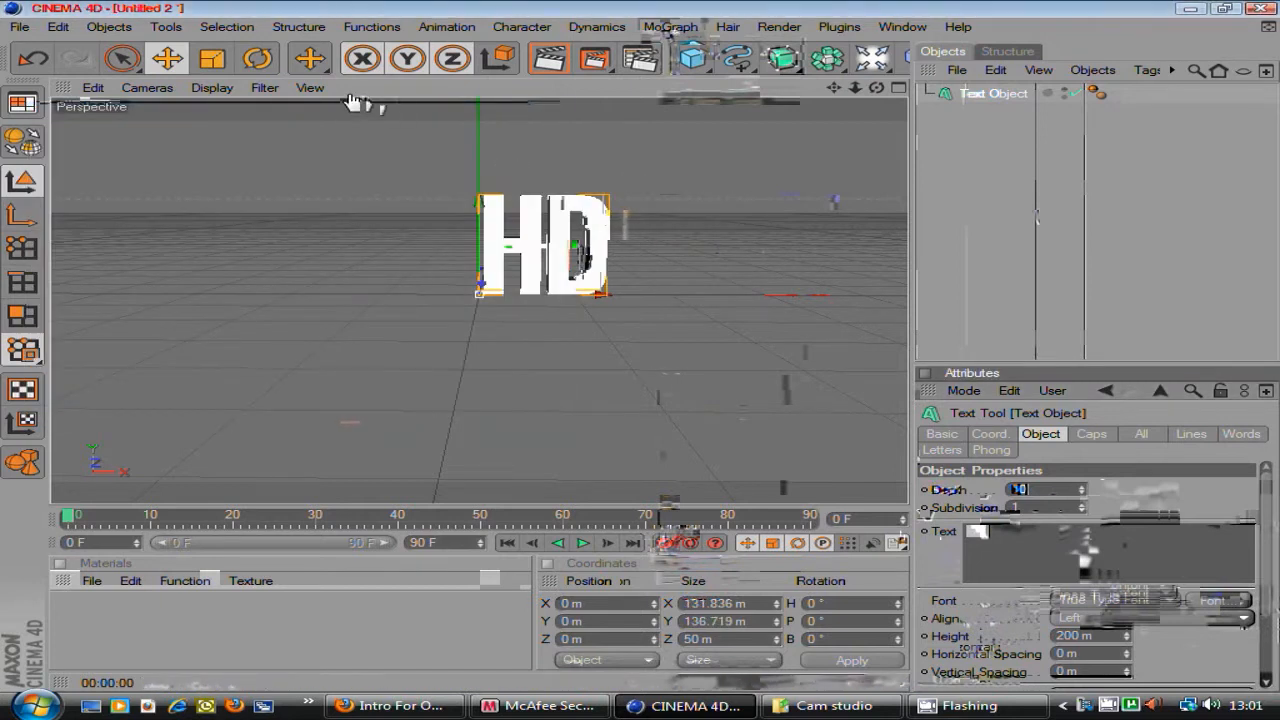
mouse_move(644, 356)
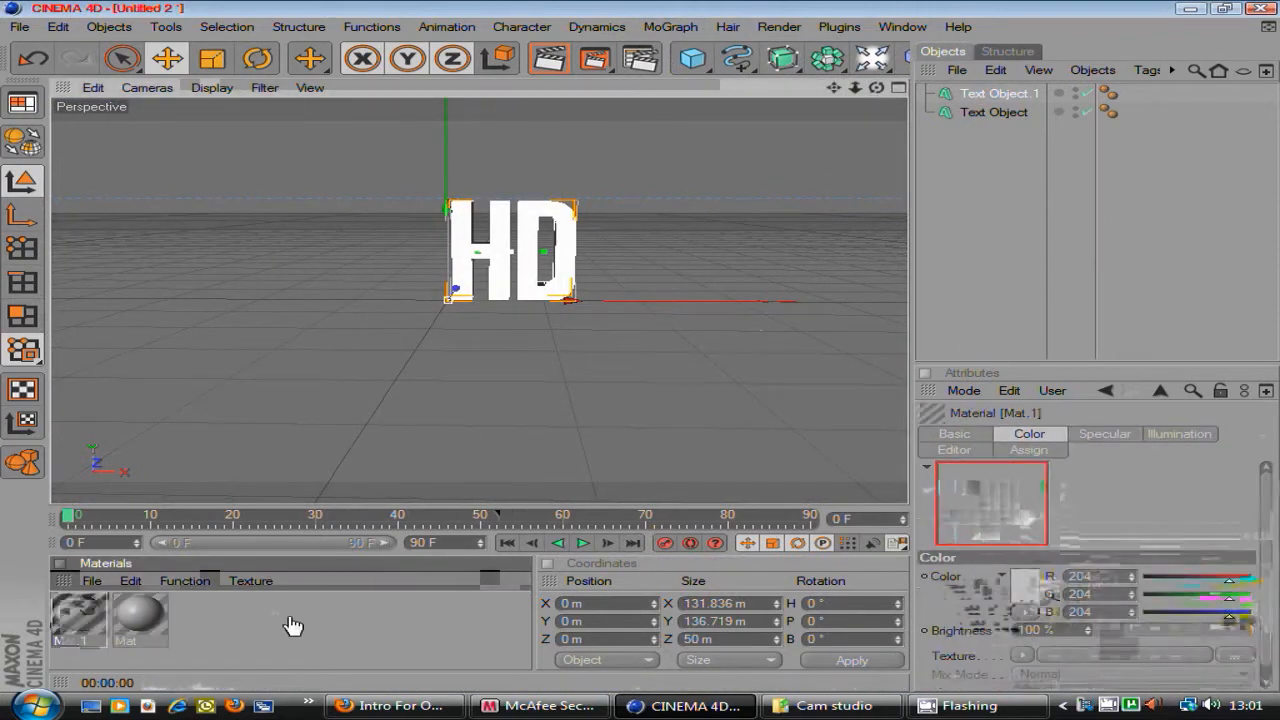
Set the new material's Color channel to a bright green.
double_click(78, 616)
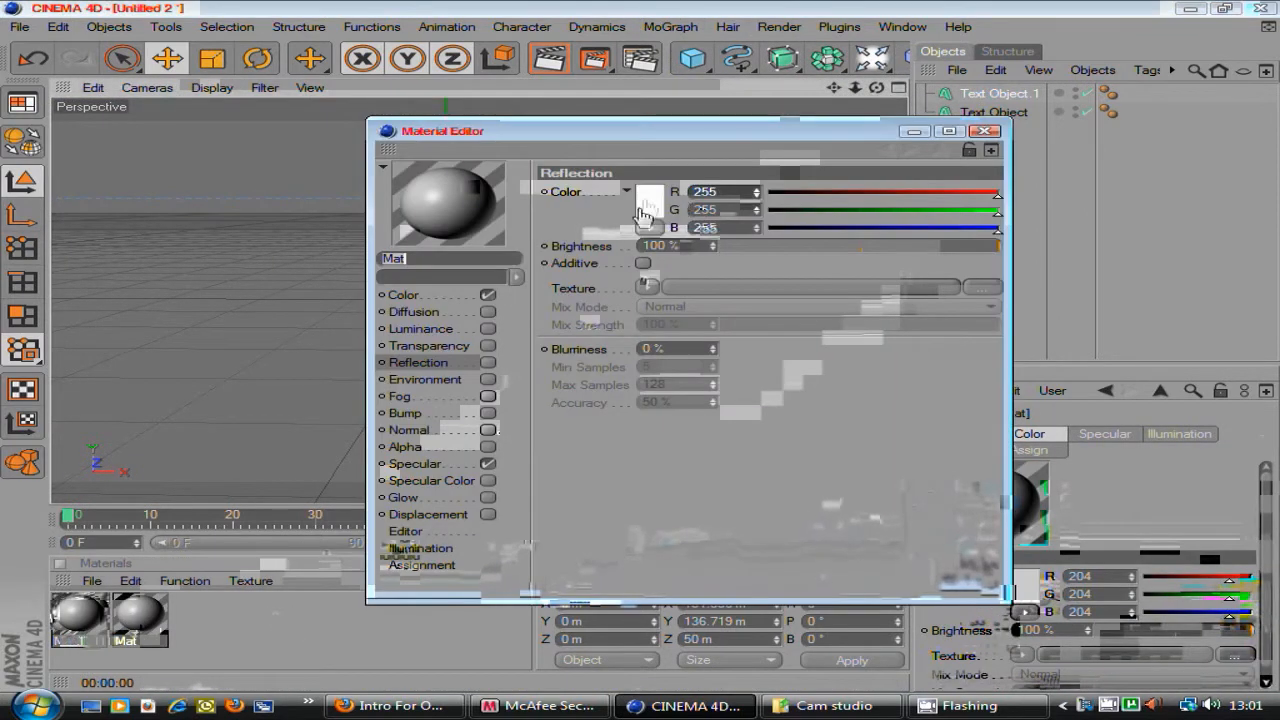
left_click(650, 192)
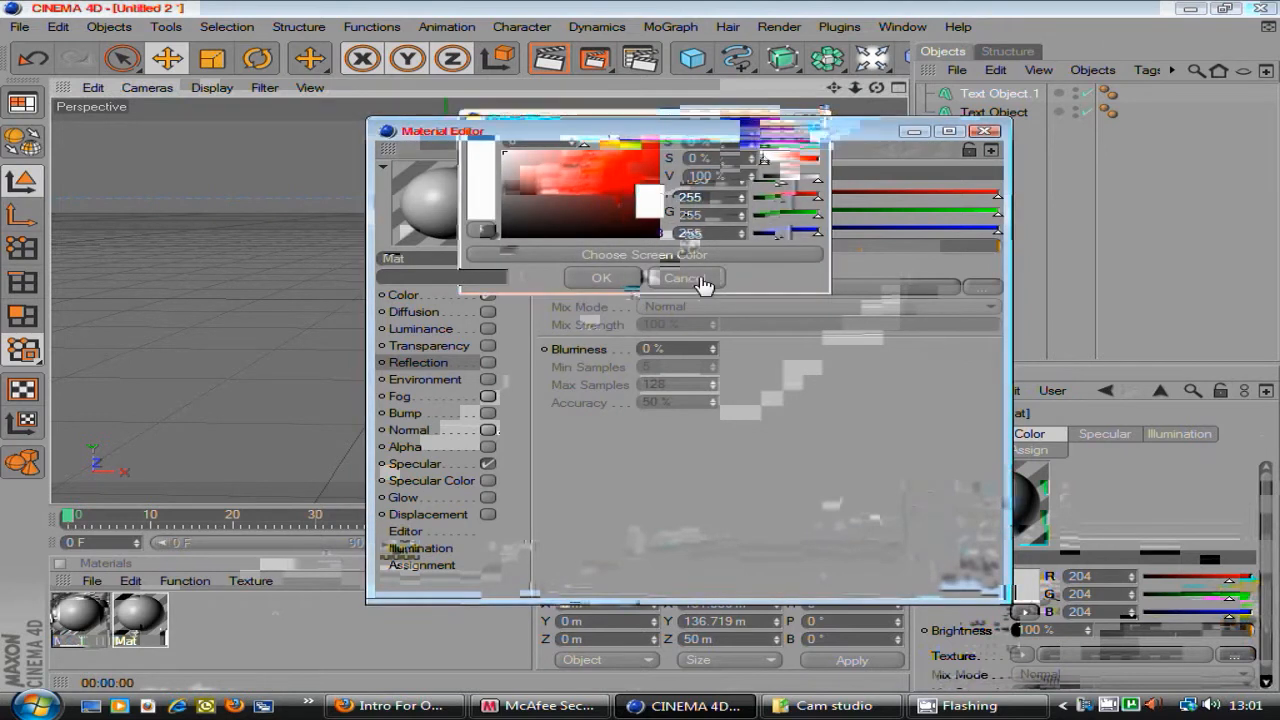
left_click(680, 276)
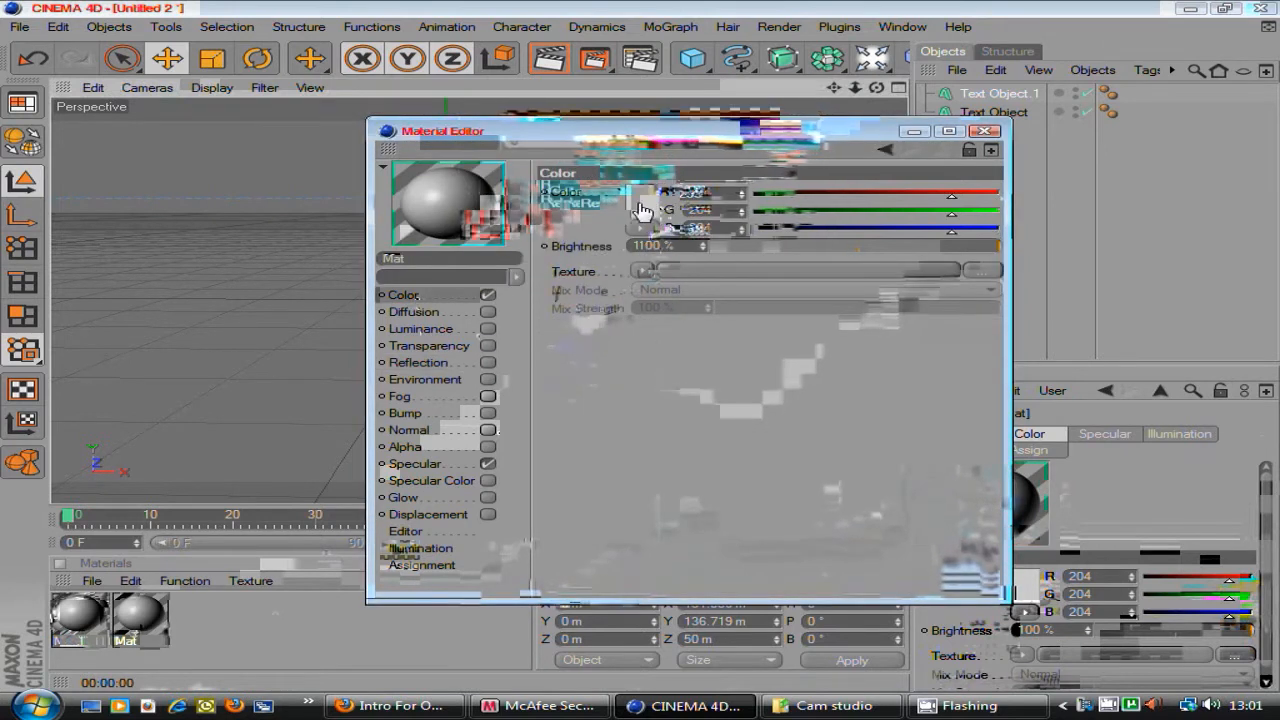
left_click(640, 210)
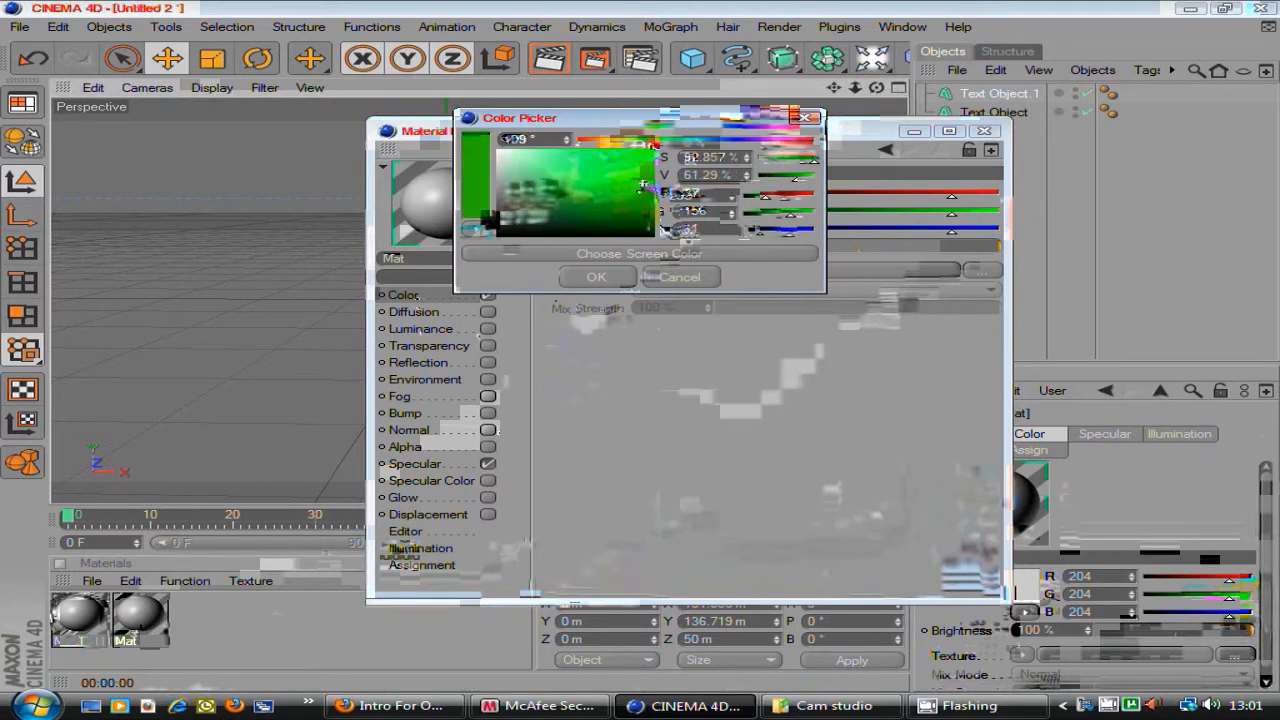
left_click(630, 178)
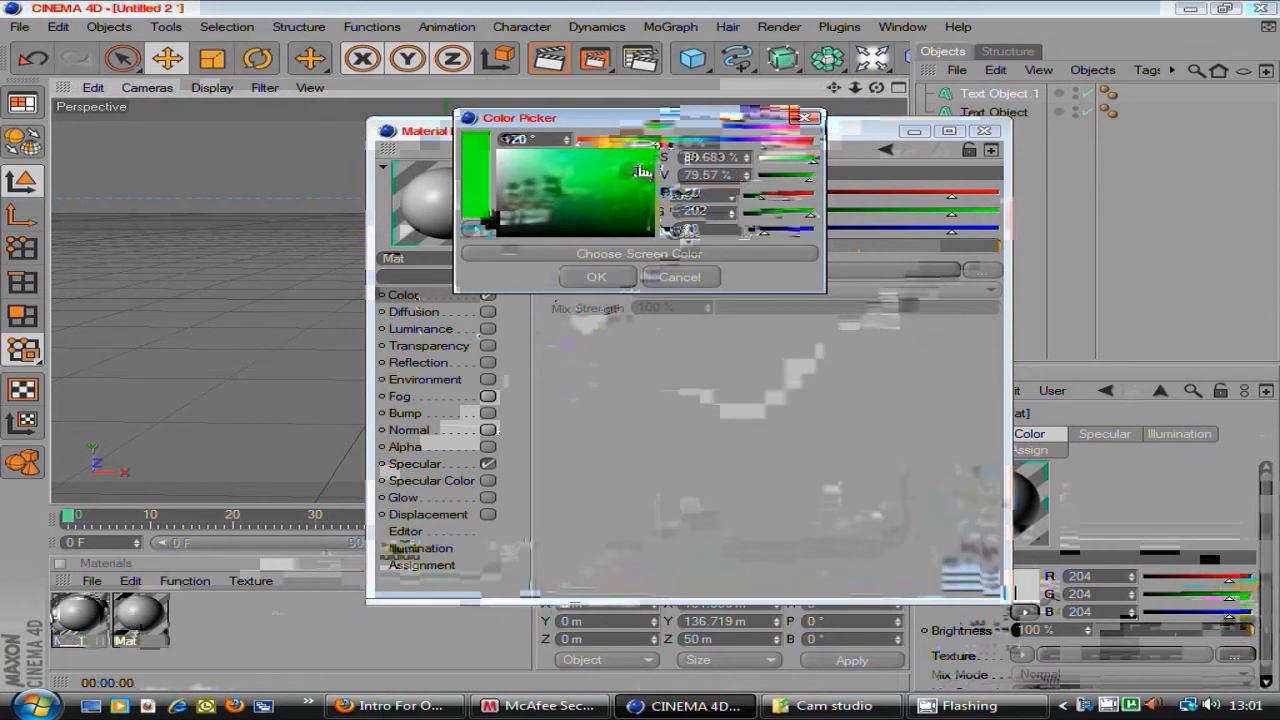
left_click(596, 276)
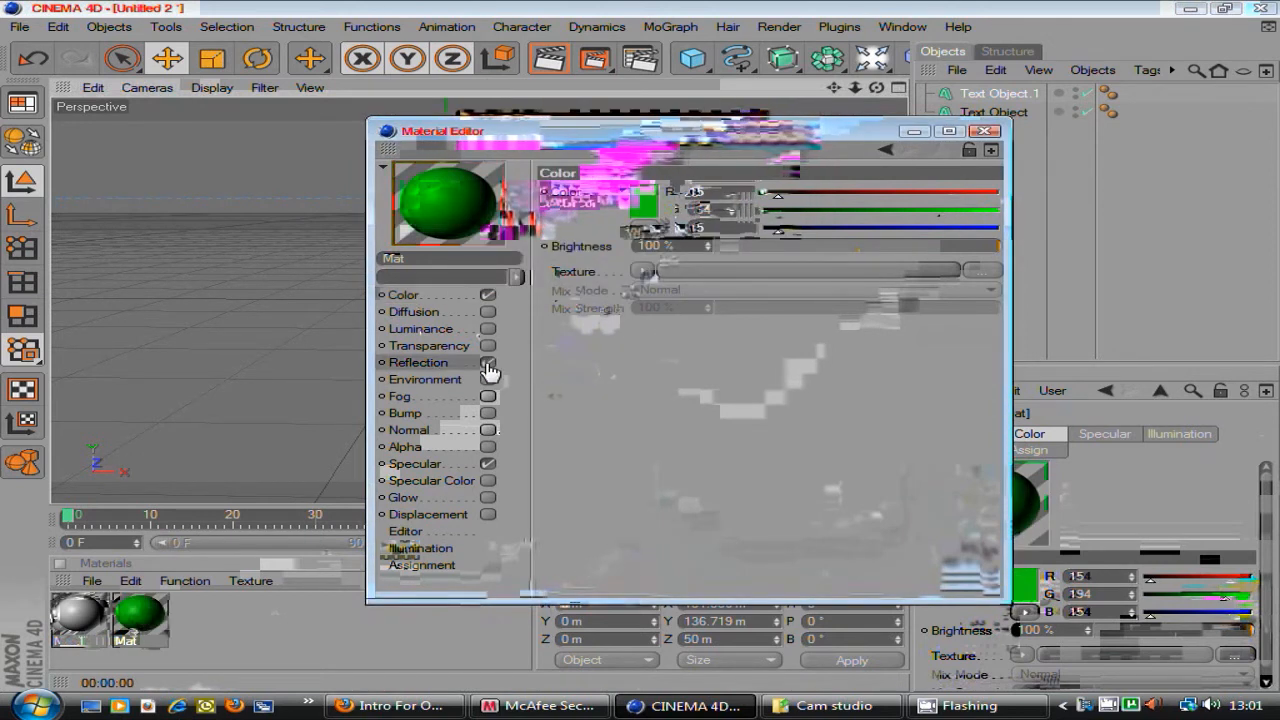
Enable Reflection on the material and drive it with a Fresnel texture.
left_click(488, 362)
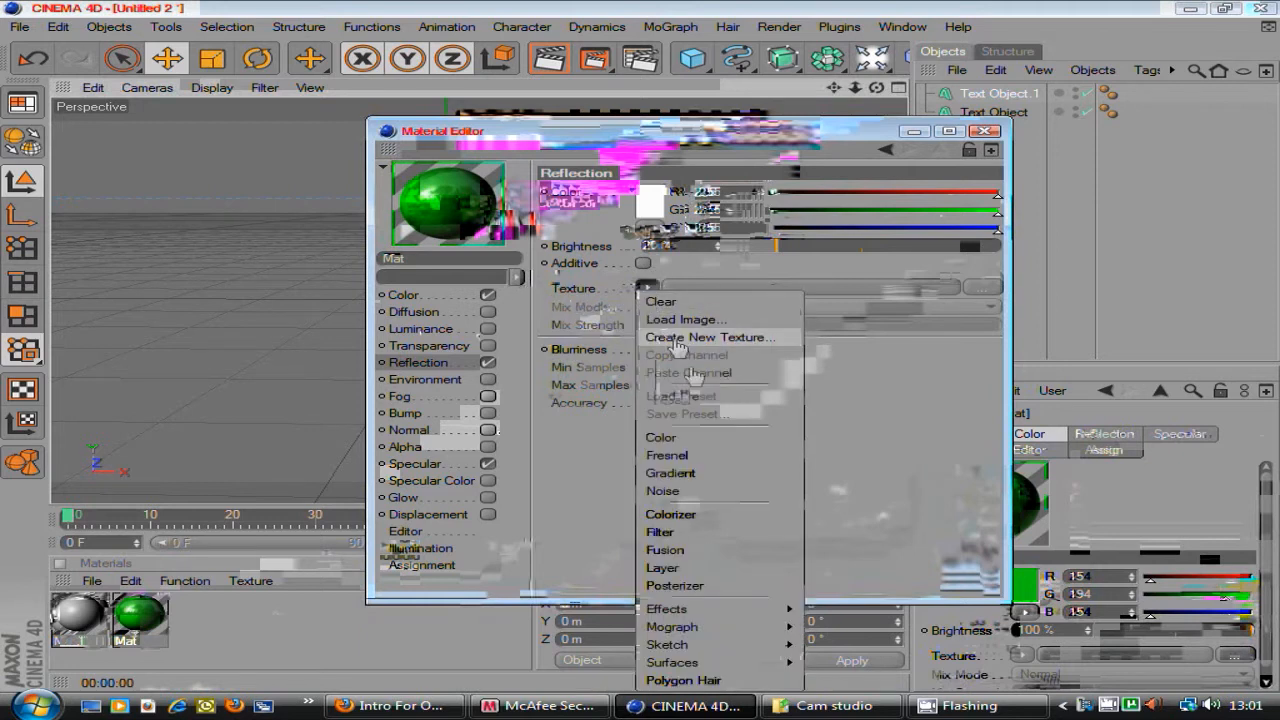
mouse_move(728, 460)
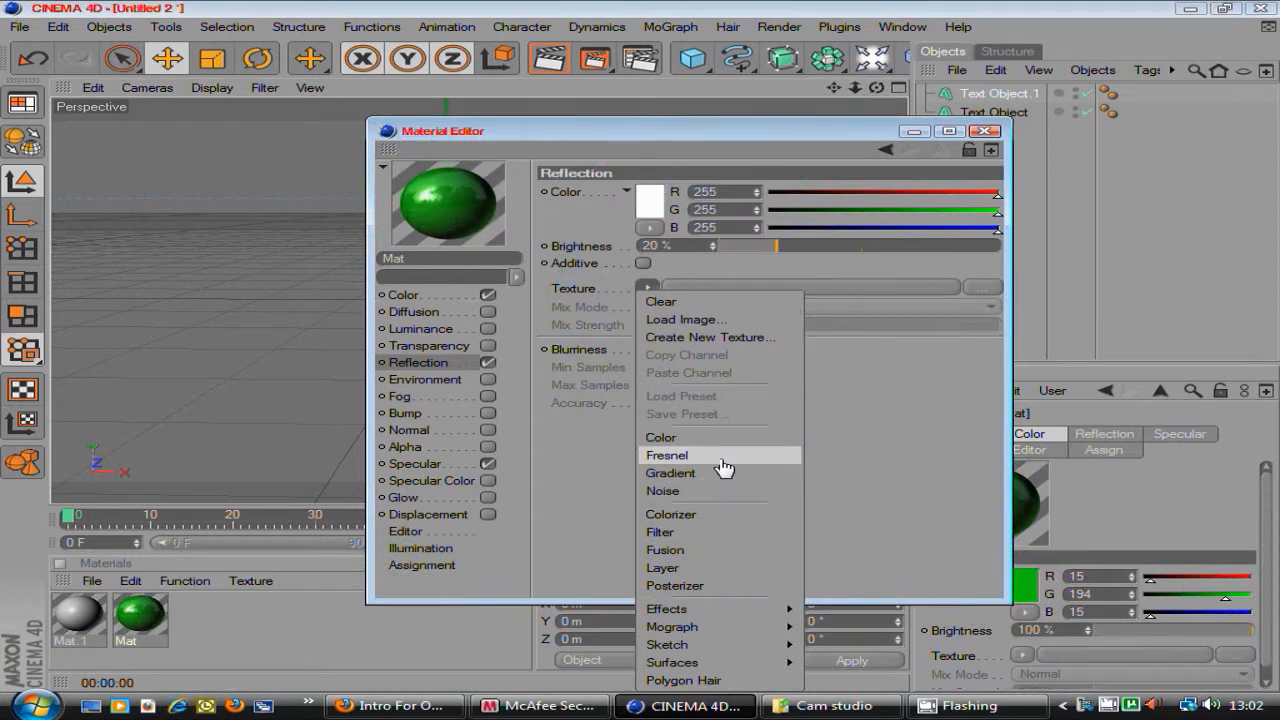
left_click(668, 456)
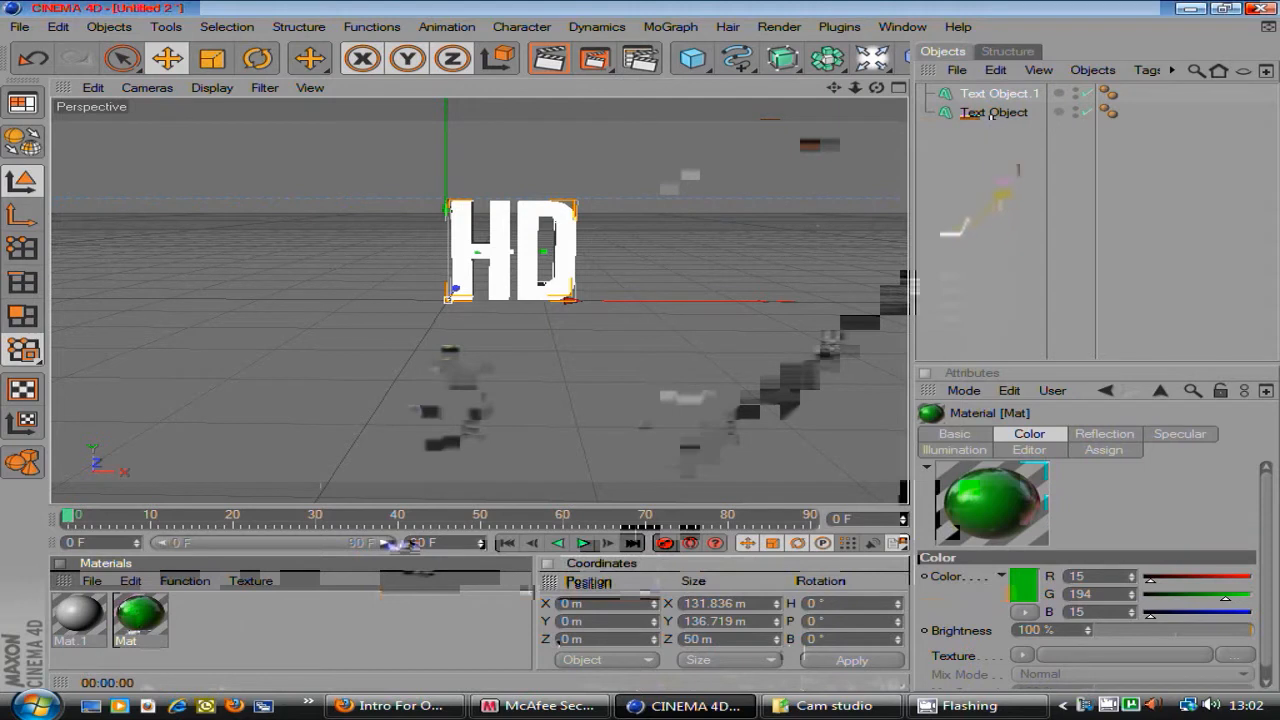
Apply the green material to the HD text and set both caps to Fillet Cap.
left_click(992, 112)
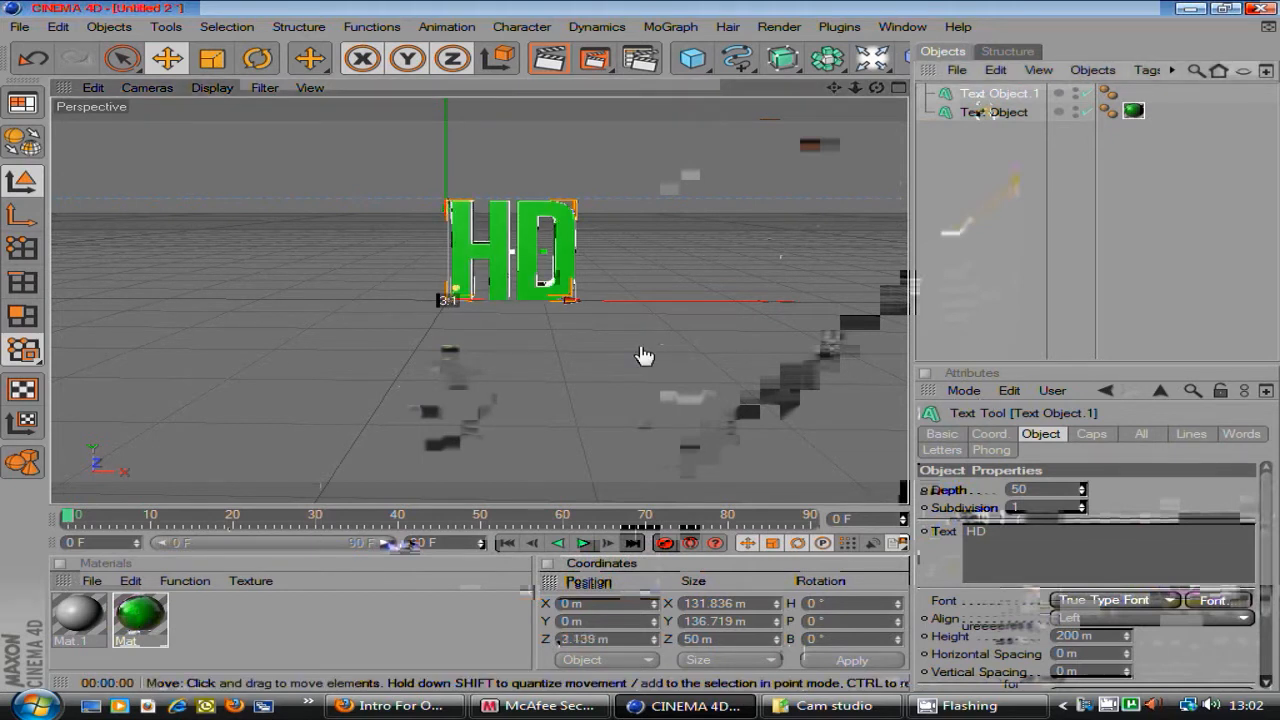
left_click(1092, 432)
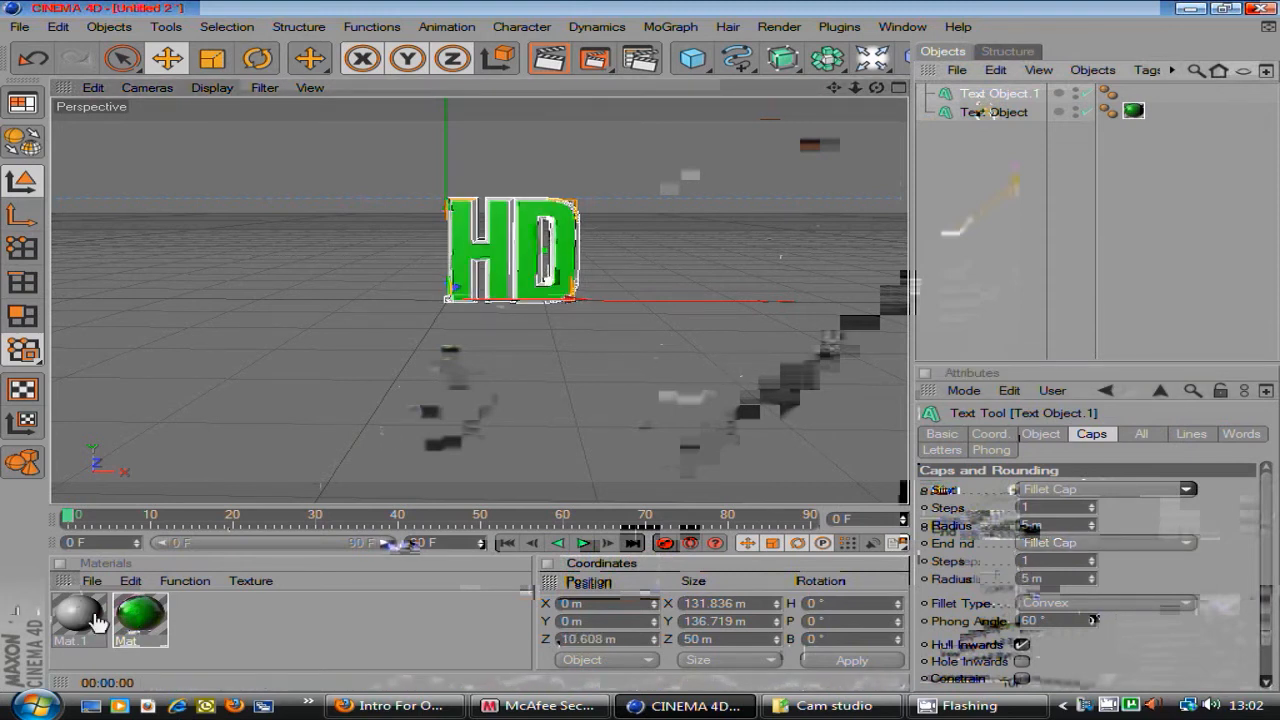
Set the second material Mat.1's Color channel to black for the back copy.
double_click(78, 616)
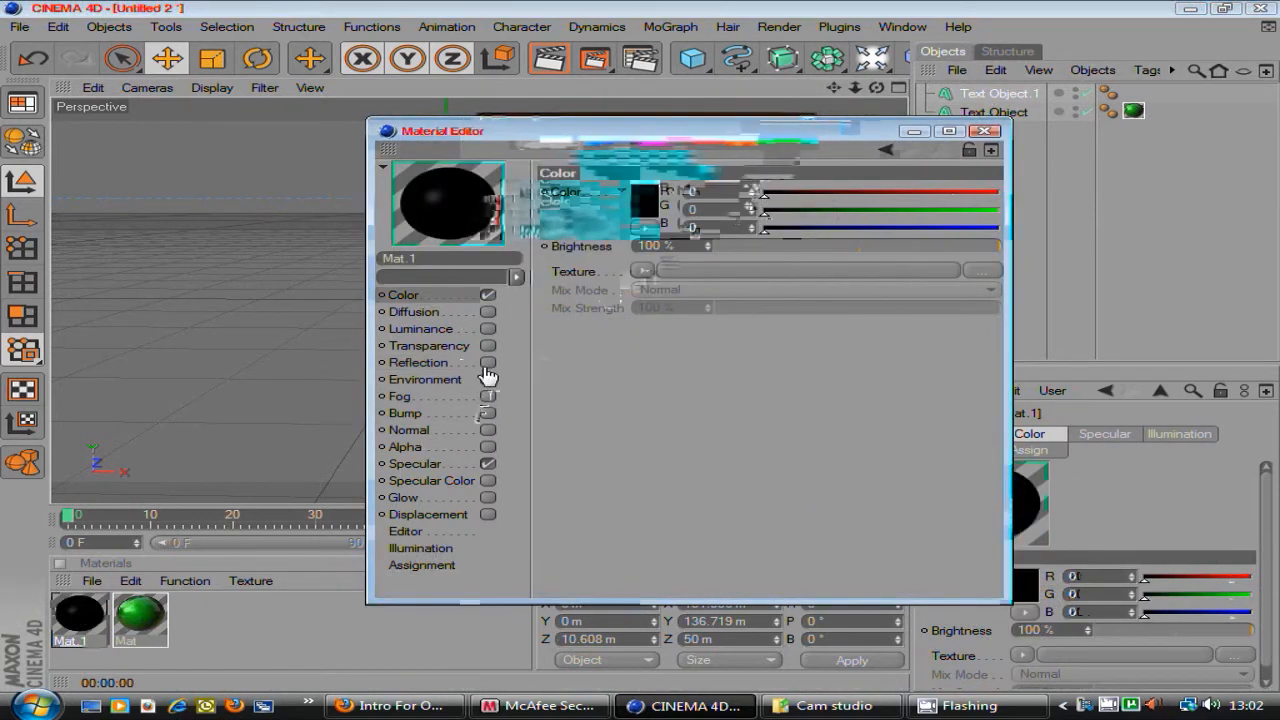
left_click(418, 362)
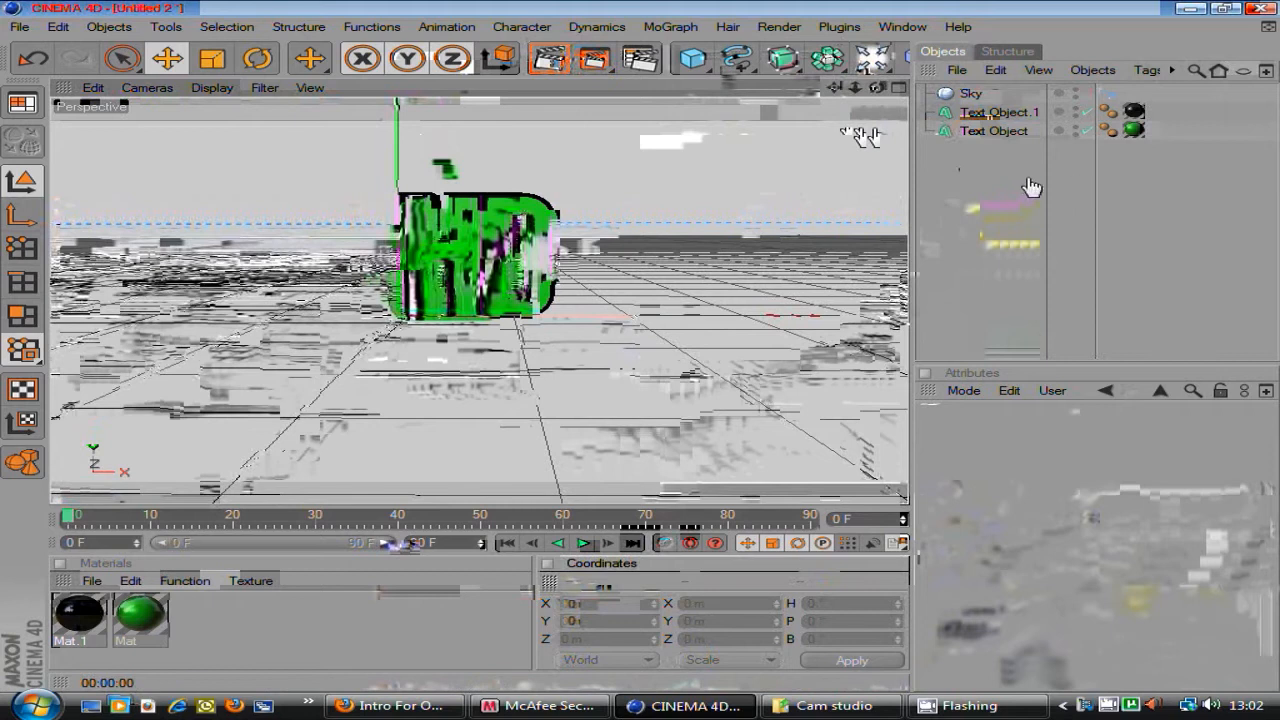
mouse_move(448, 556)
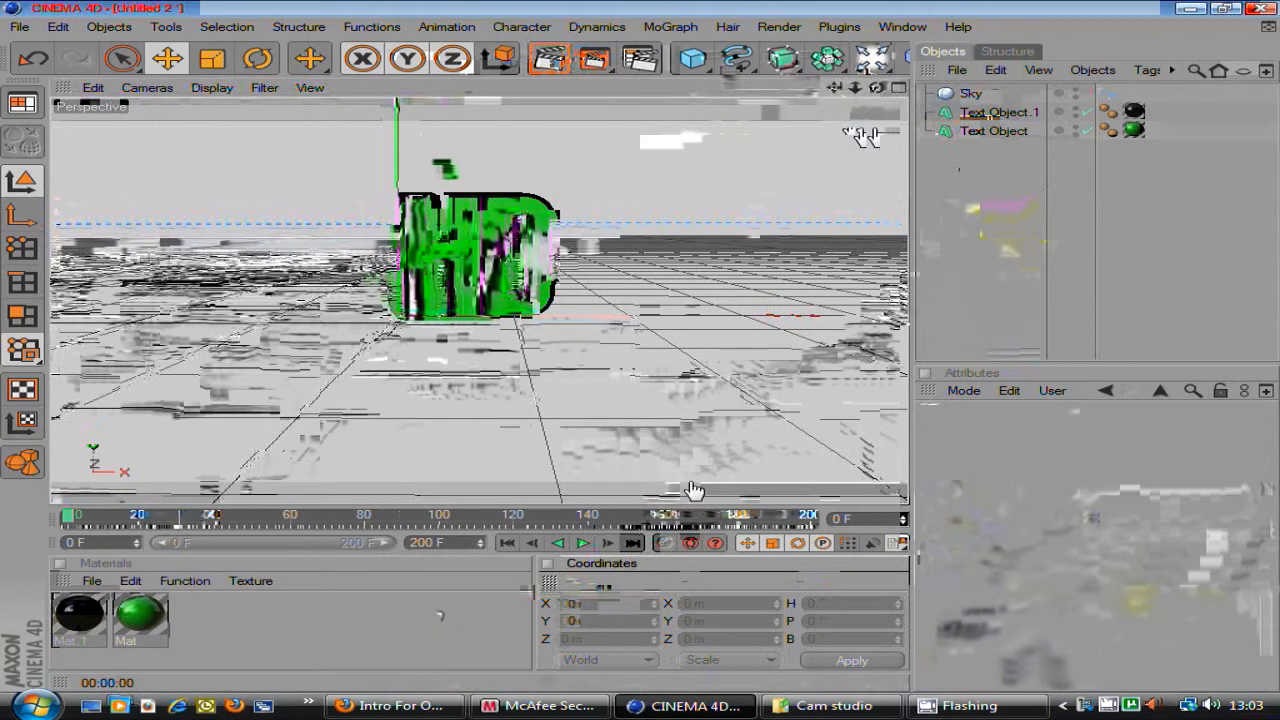
Bring up the NURBS generator palette after extending the timeline to 200 frames.
left_click(782, 58)
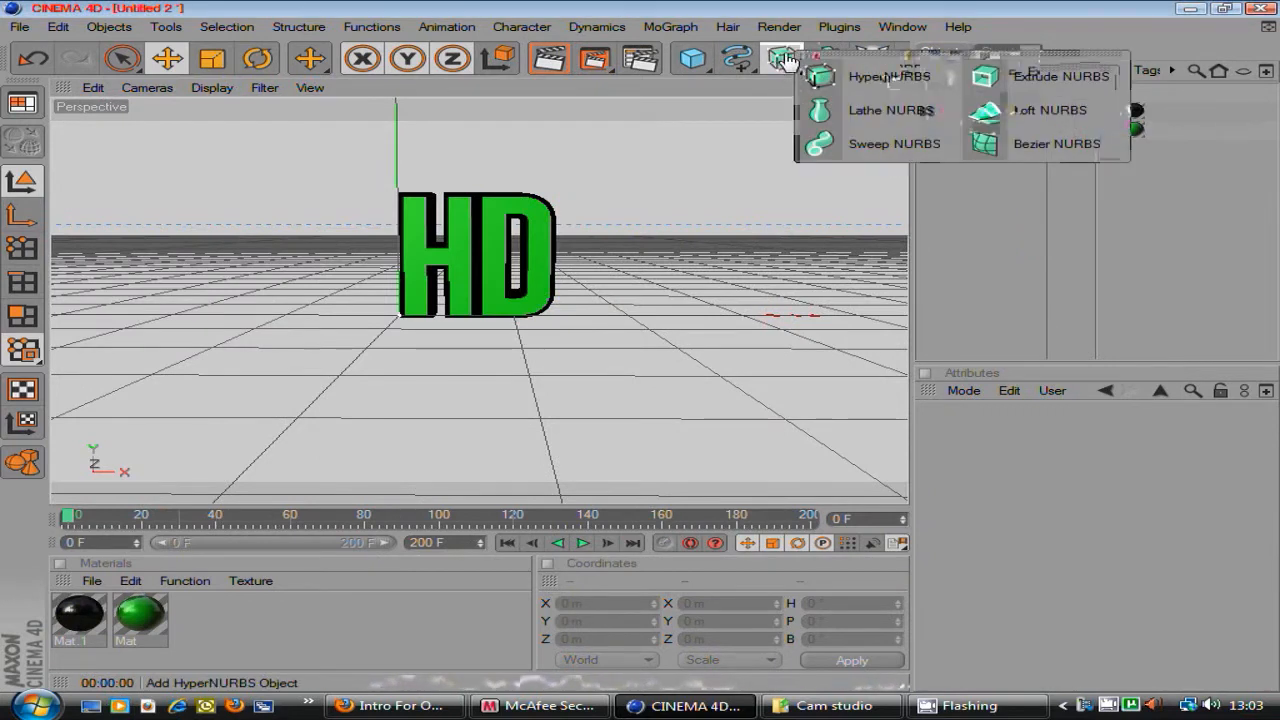
Add an Extrude NURBS and group both HD text objects beneath it.
left_click(1060, 76)
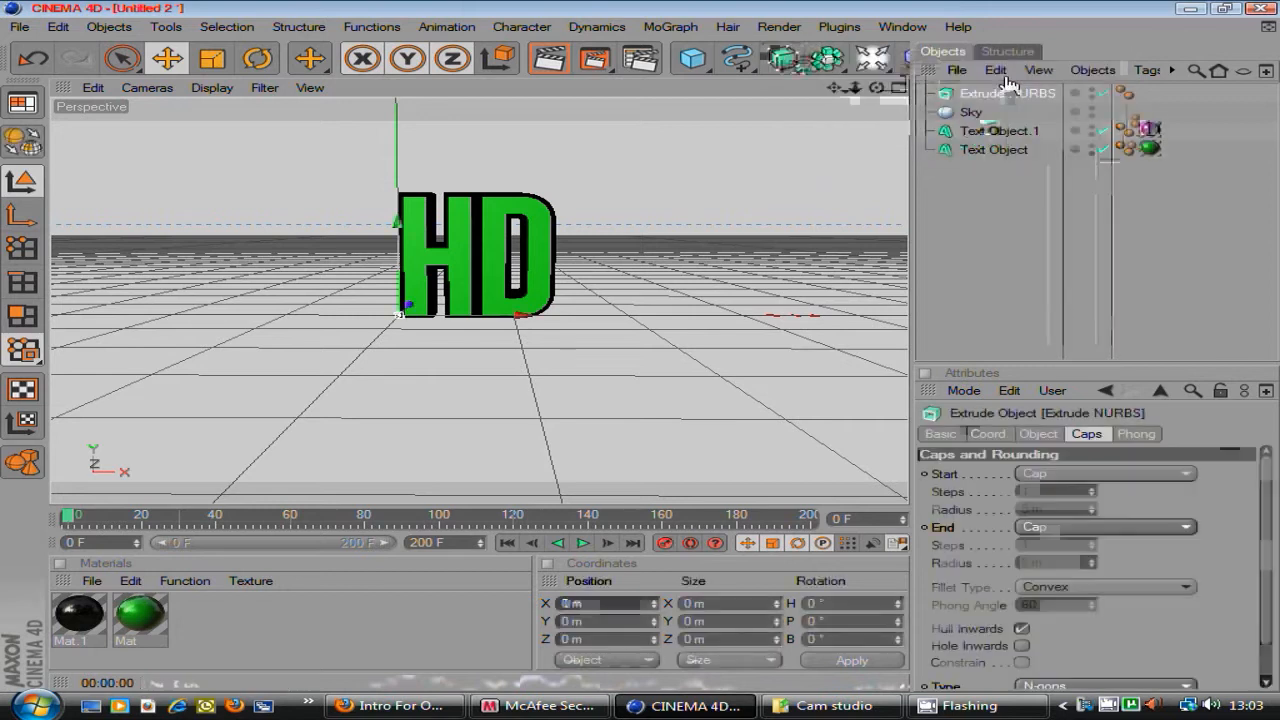
left_click(1000, 130)
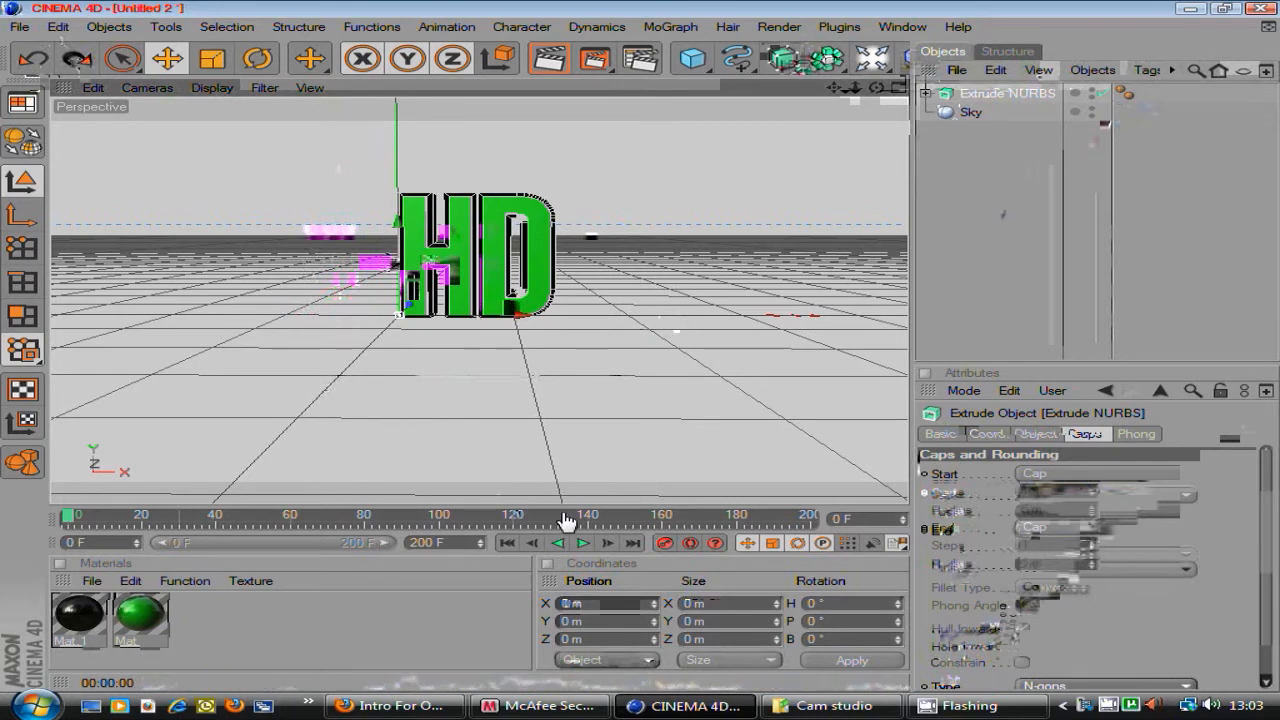
mouse_move(256, 530)
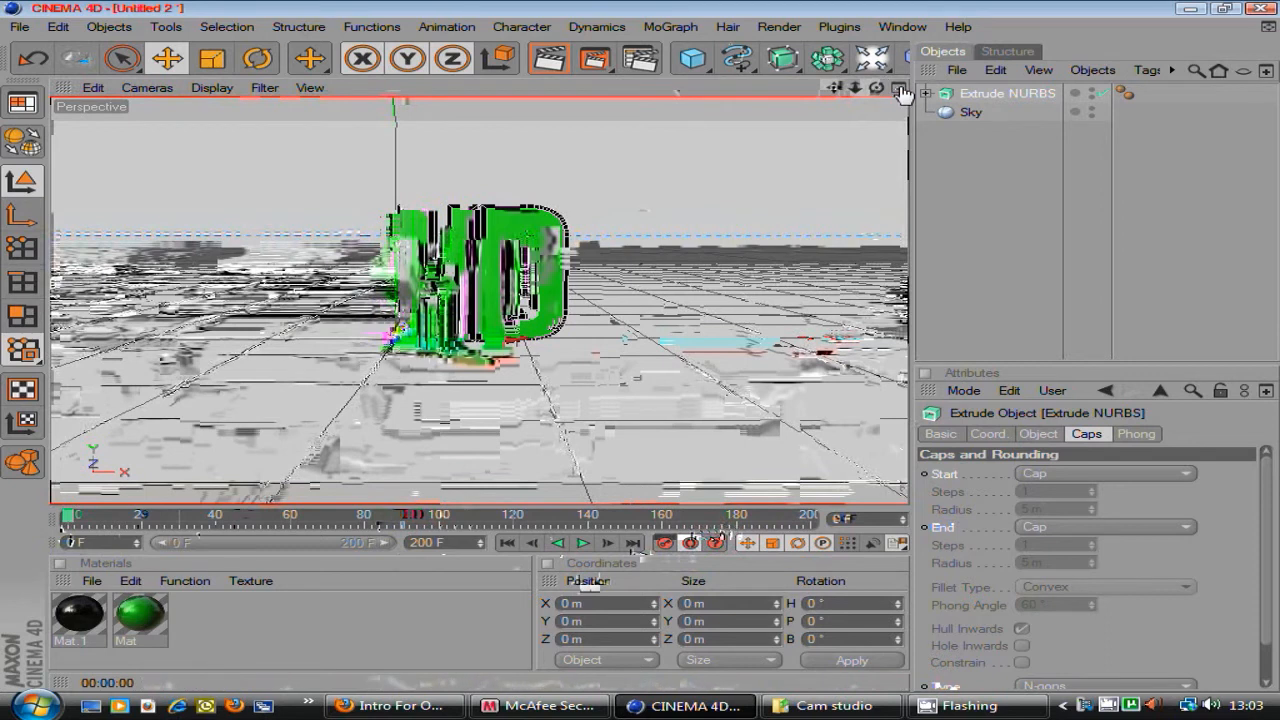
Record keyframes so the Extrude NURBS starts far back along Z and rotated at frame 0.
left_click(898, 88)
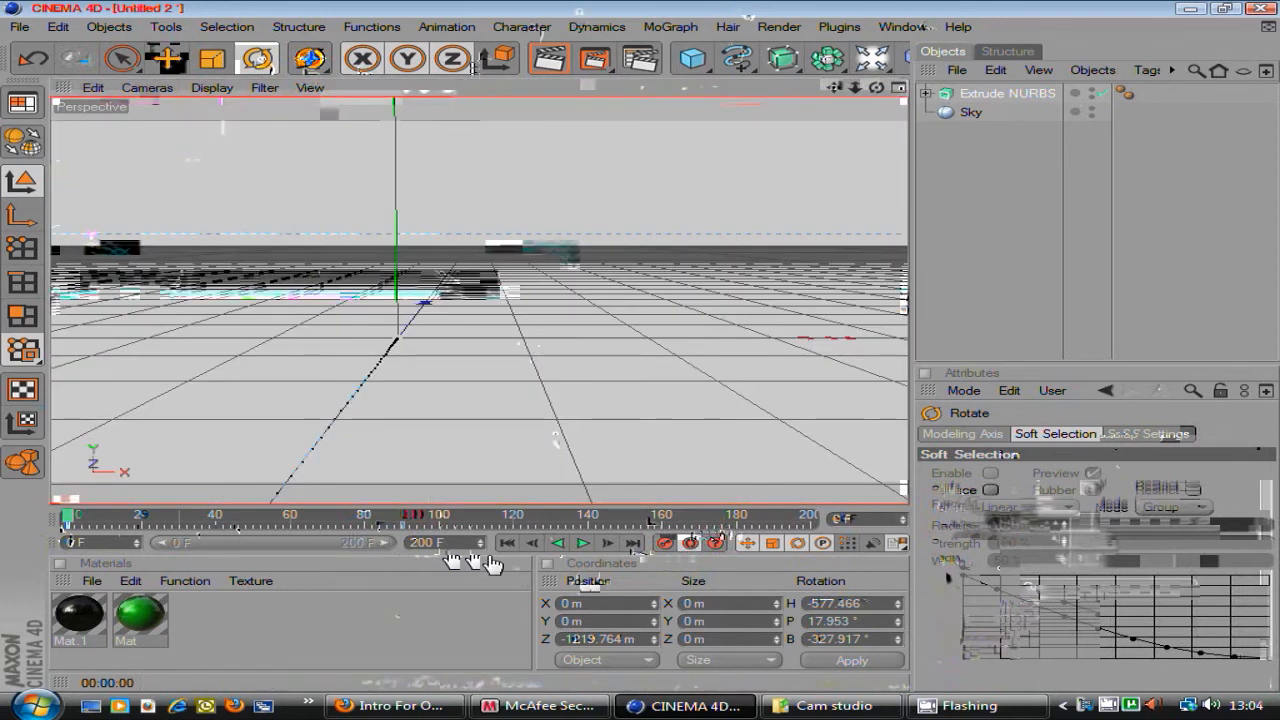
Play back the animation of the green HD logo tumbling in toward the camera.
left_click(584, 544)
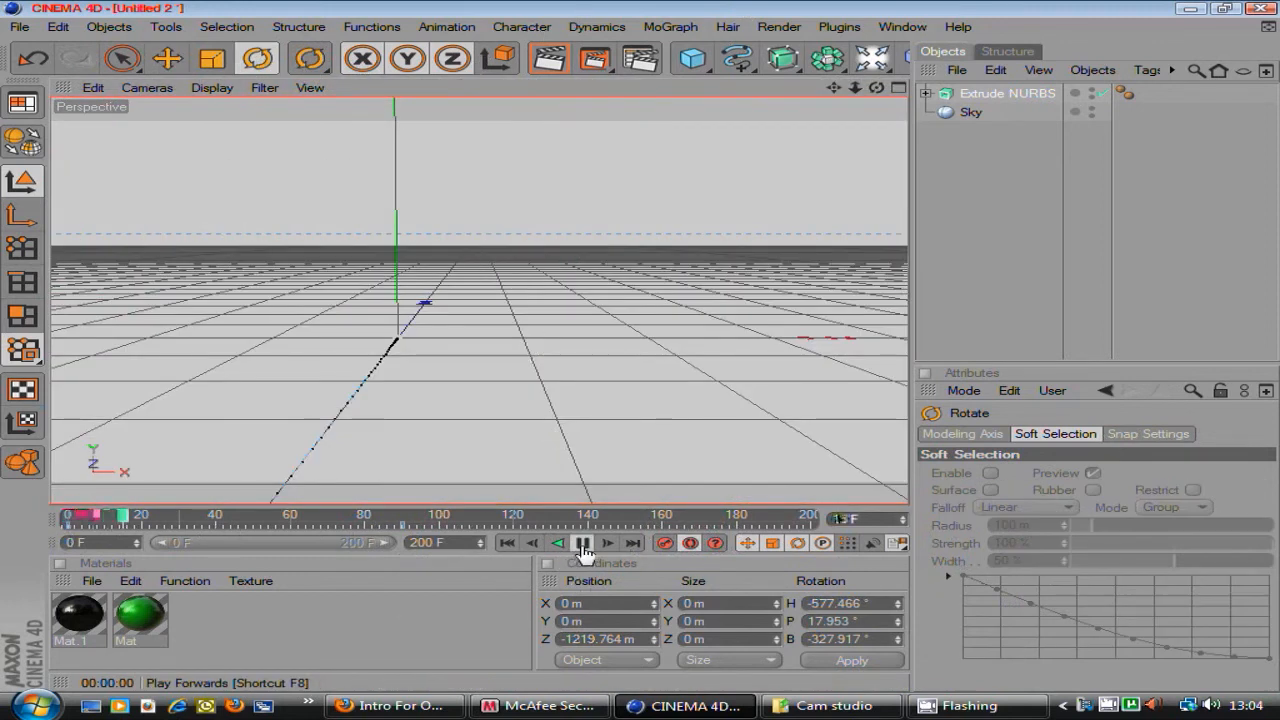
left_click(584, 544)
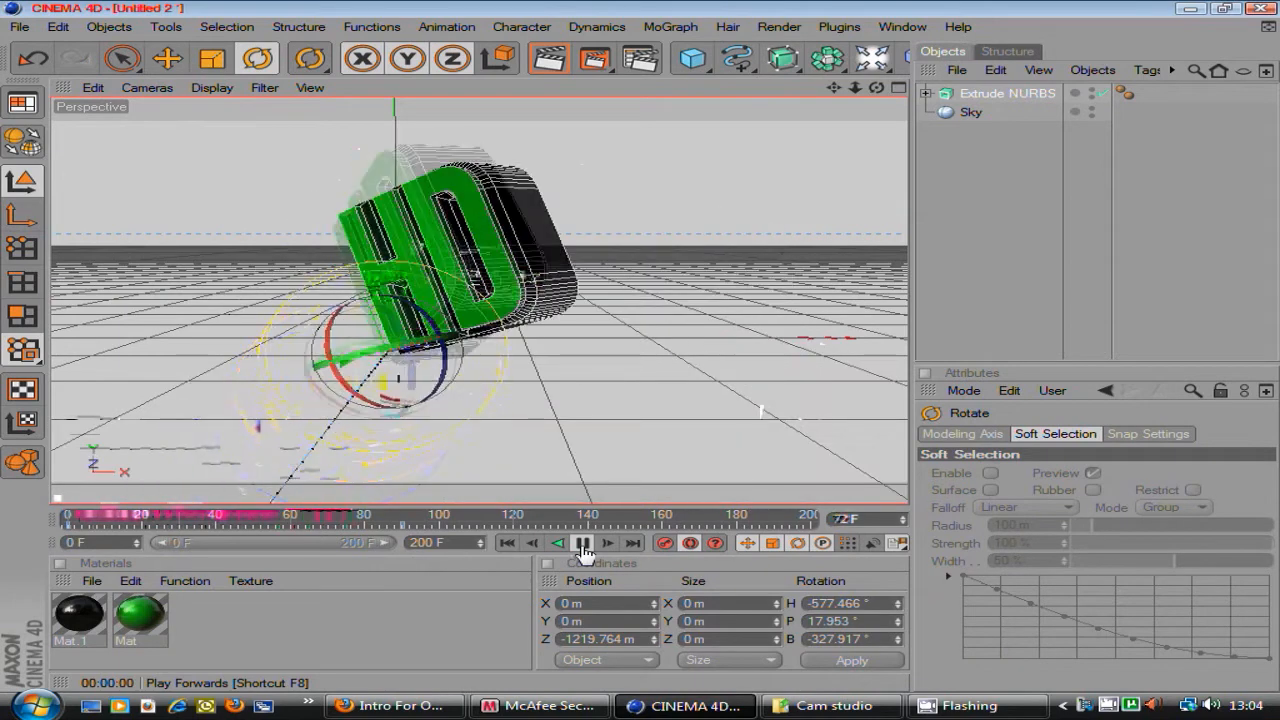